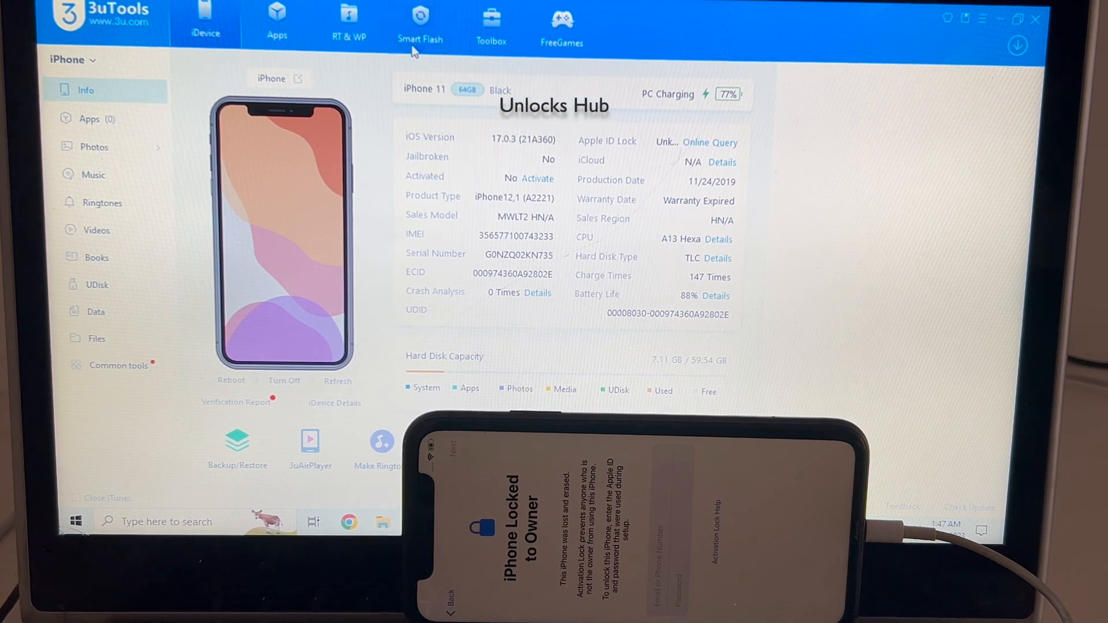
- Switch to Smart Flash to list firmware for the iPhone 11
{"action": "left_click", "coordinate": [419, 25]}
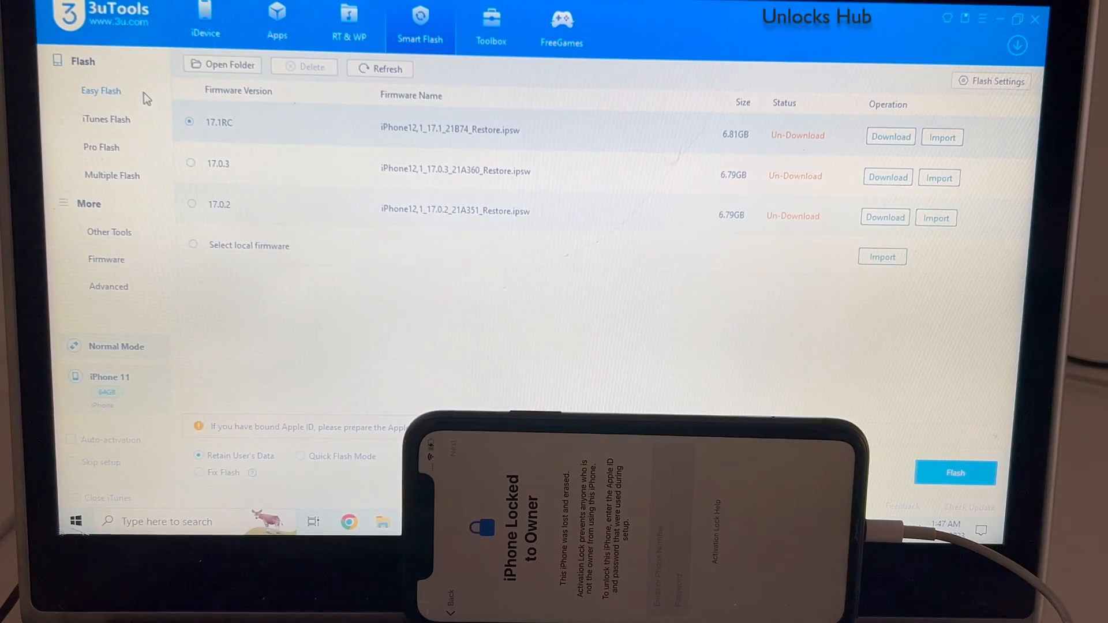
- Import the local iOS 17.0.3 iPhone 11 IPSW via Select local firmware
{"action": "left_click", "coordinate": [189, 245]}
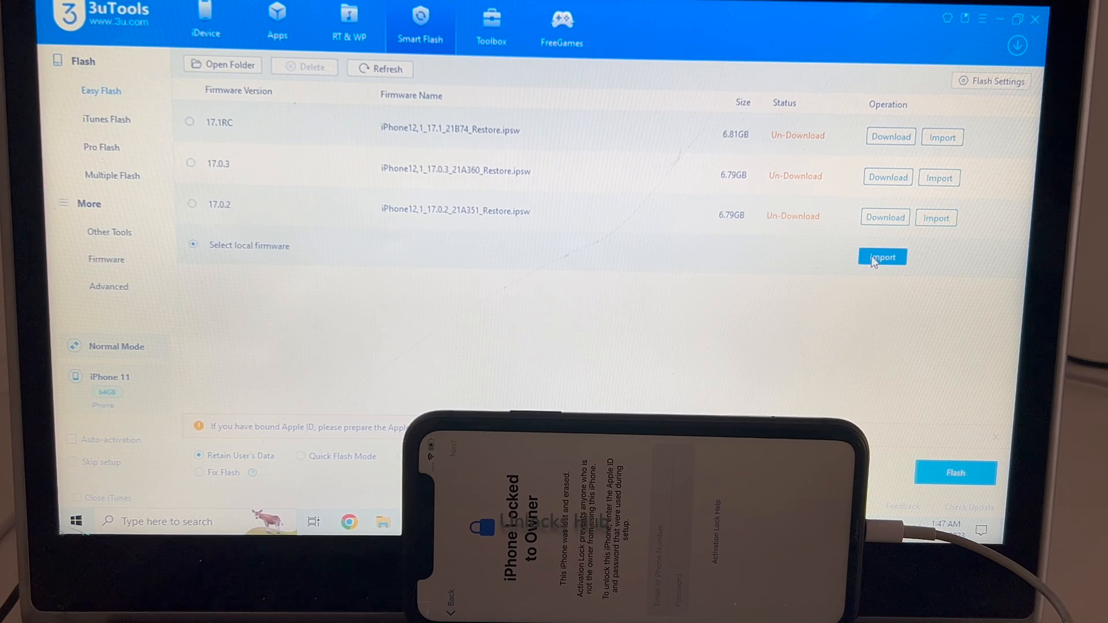
{"action": "left_click", "coordinate": [882, 256]}
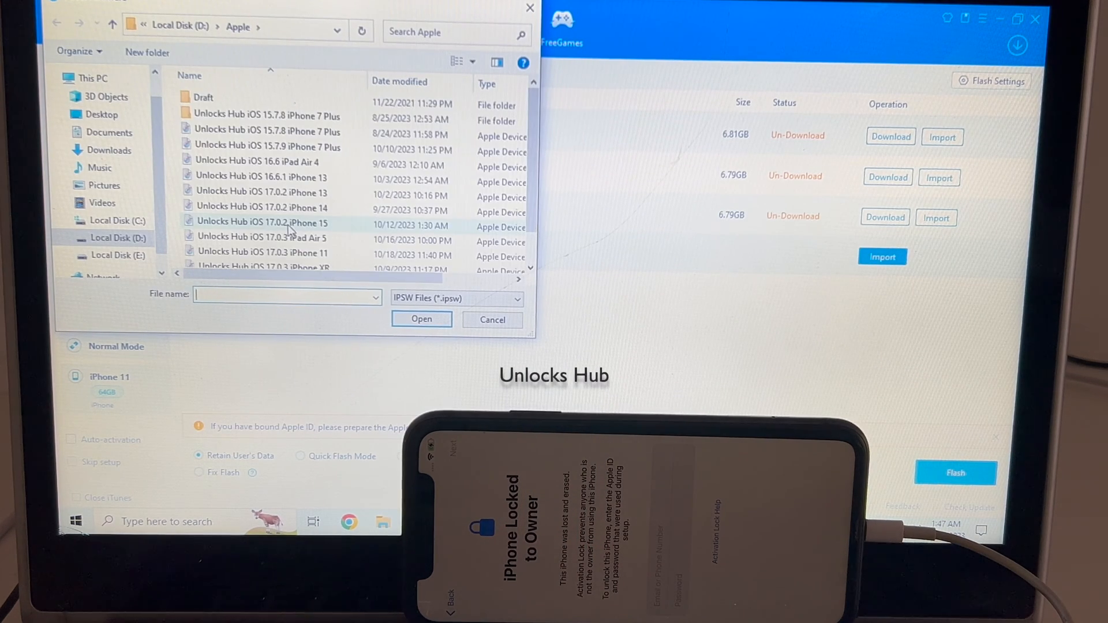
{"action": "left_click", "coordinate": [262, 252]}
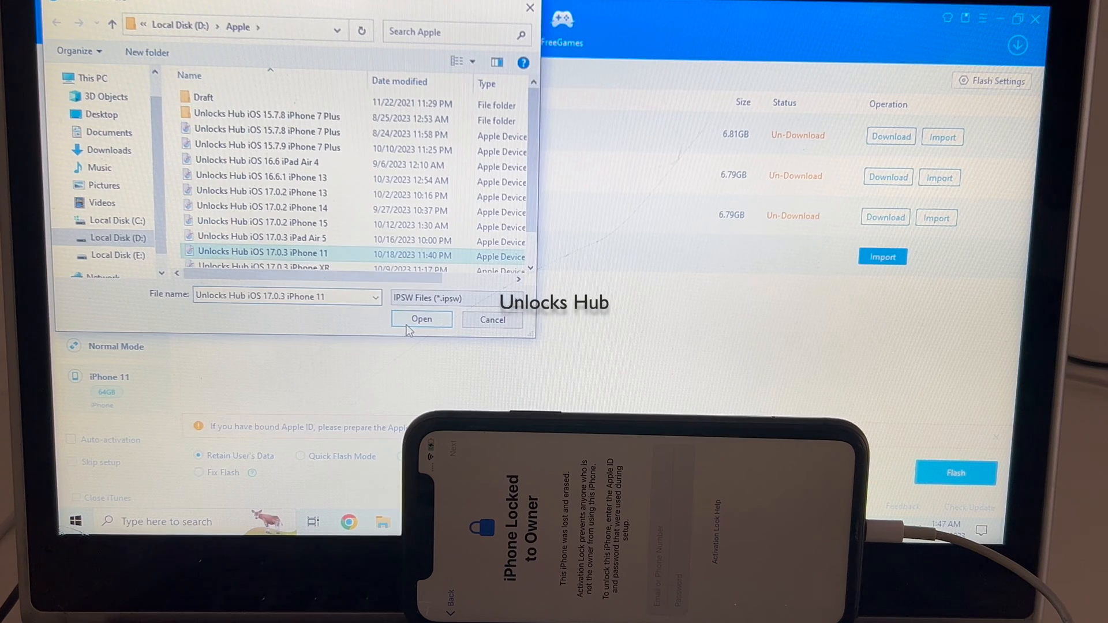
{"action": "left_click", "coordinate": [421, 319]}
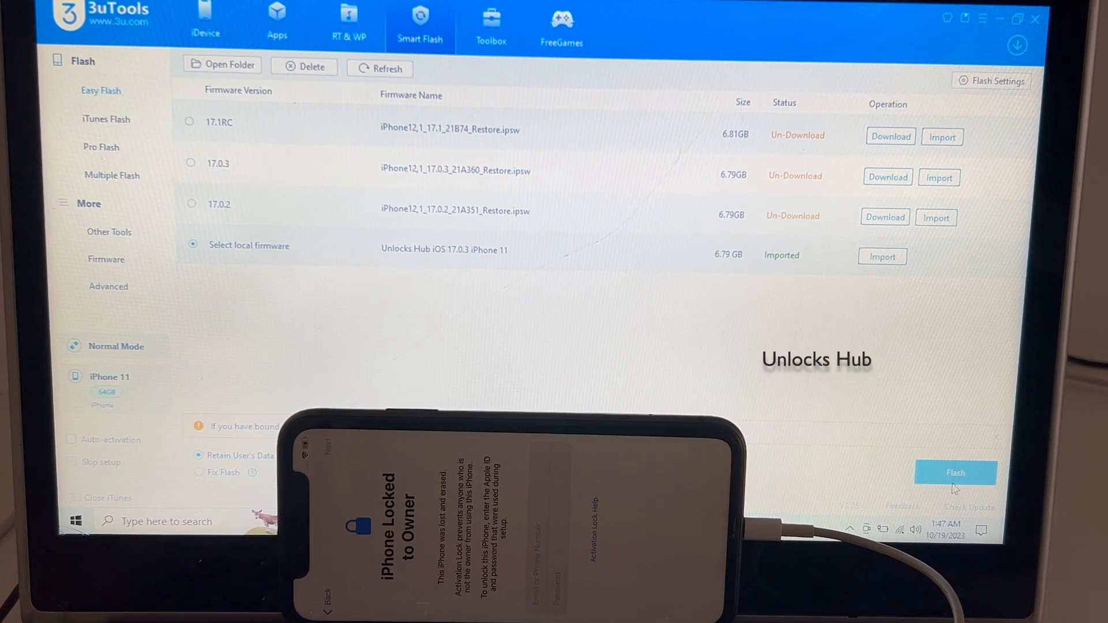
{"action": "left_click", "coordinate": [956, 473]}
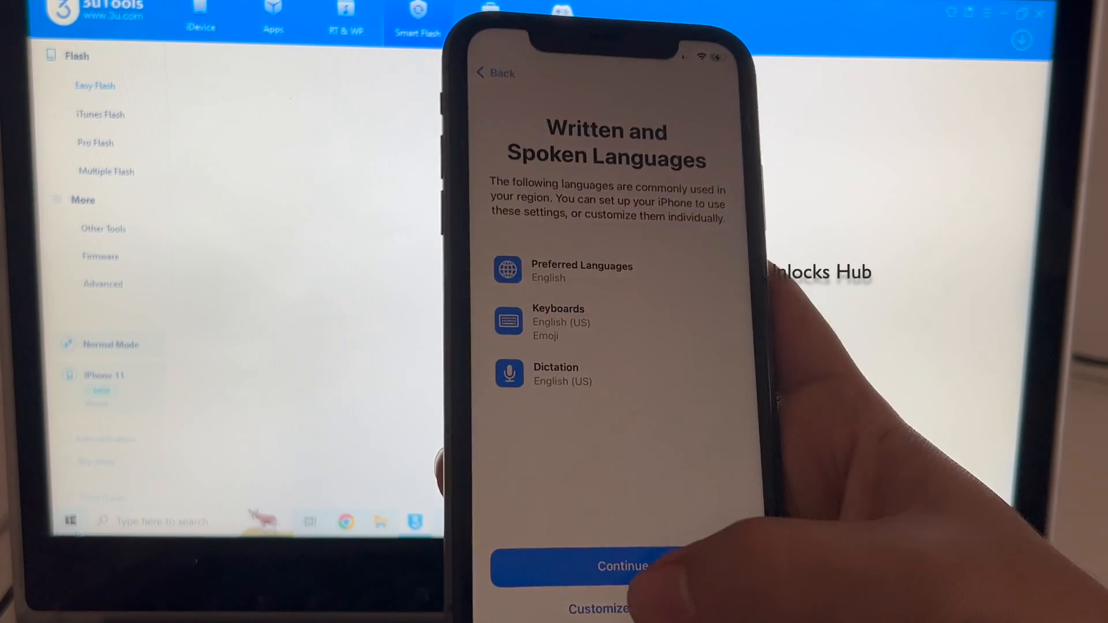
- Accept default languages, set up for myself, and skip Face ID and Screen Time
{"action": "left_click", "coordinate": [606, 566]}
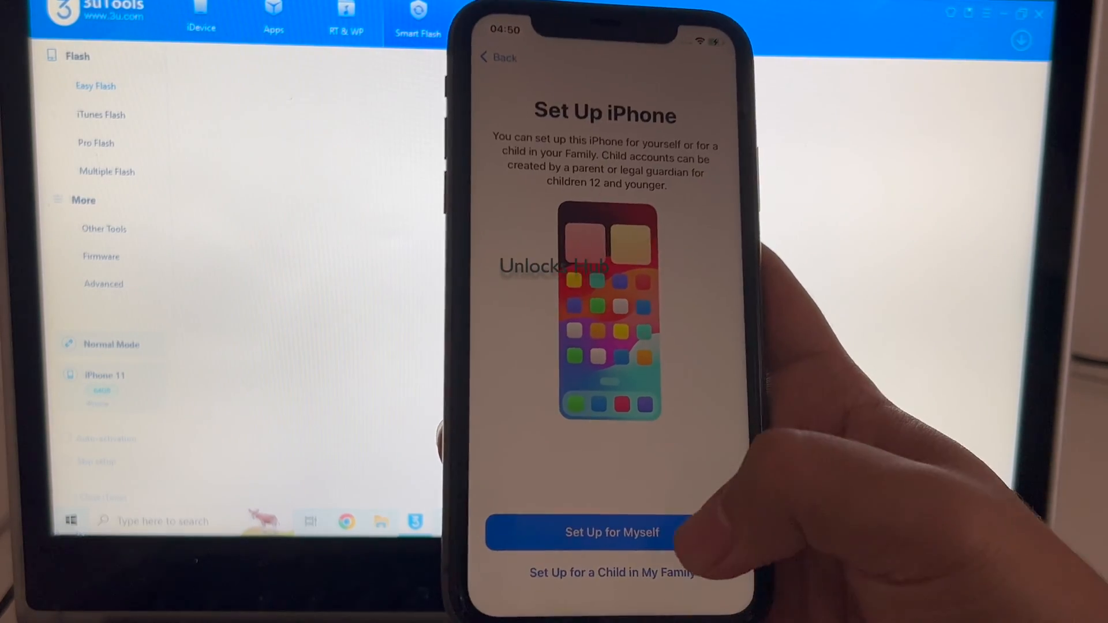
{"action": "left_click", "coordinate": [606, 533]}
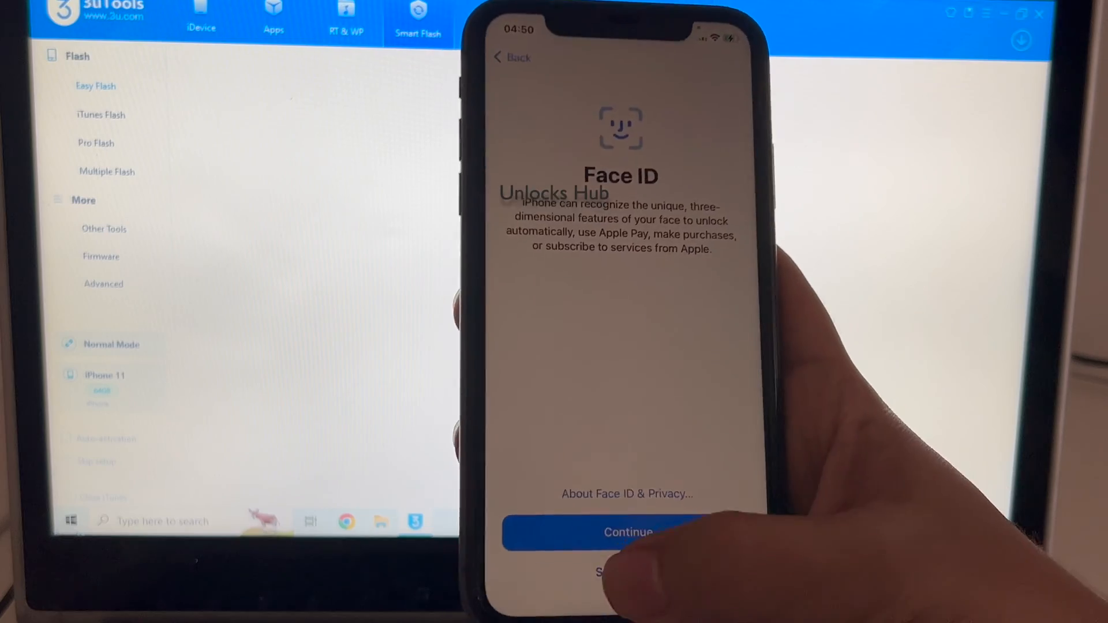
{"action": "left_click", "coordinate": [620, 533]}
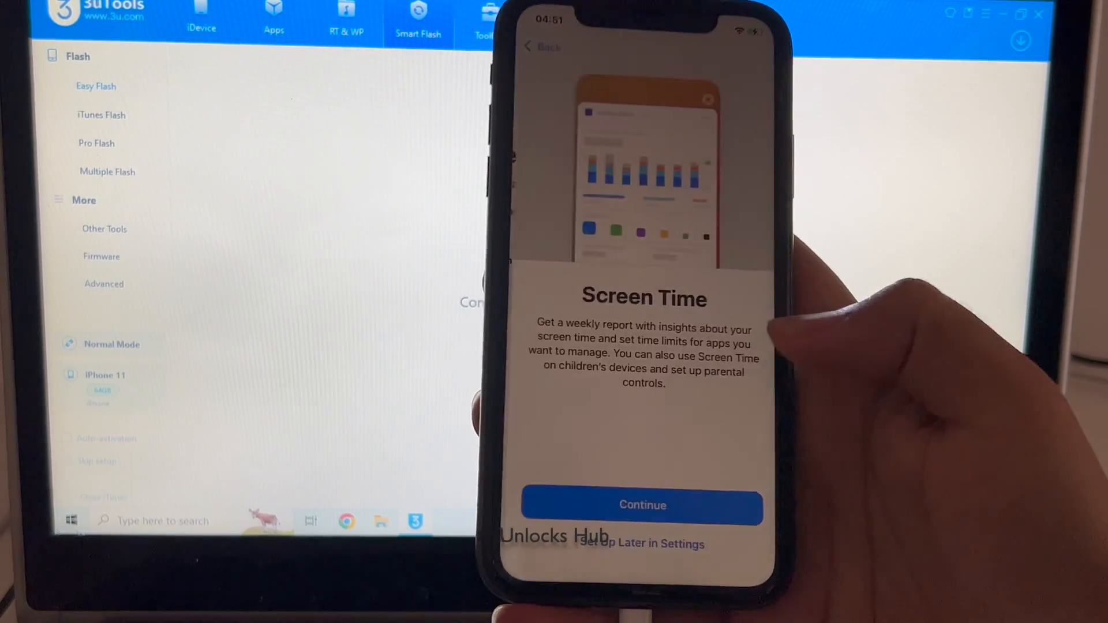
{"action": "left_click", "coordinate": [643, 504]}
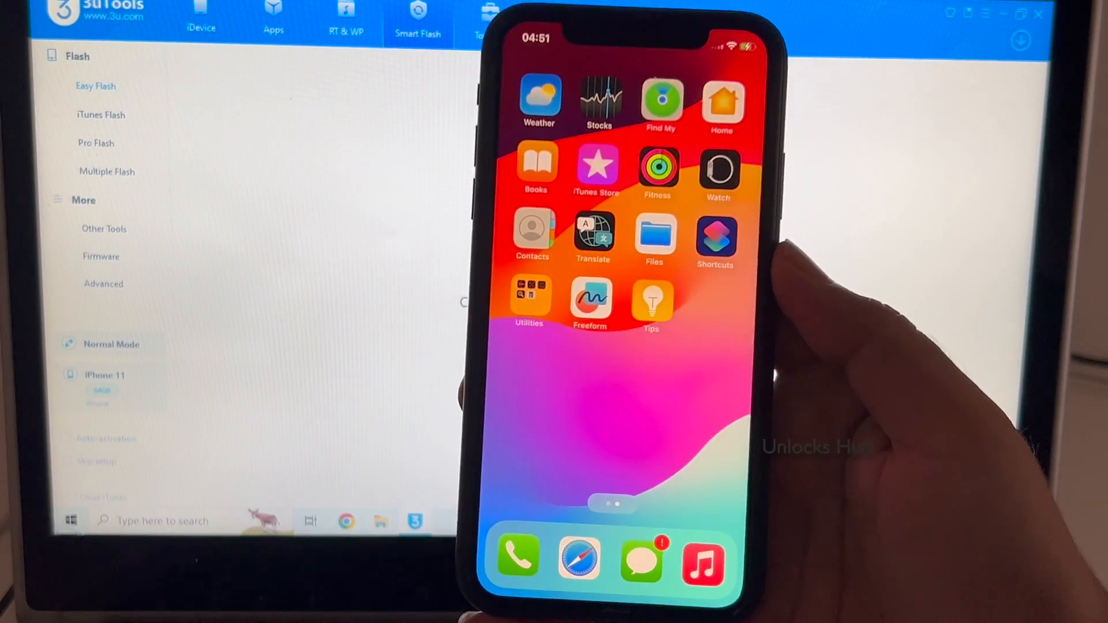
- Swipe the home screen, open Apple ID options, and check iOS 17.0.3 in iDevice
{"action": "scroll", "scroll_direction": "right", "scroll_amount": 3}
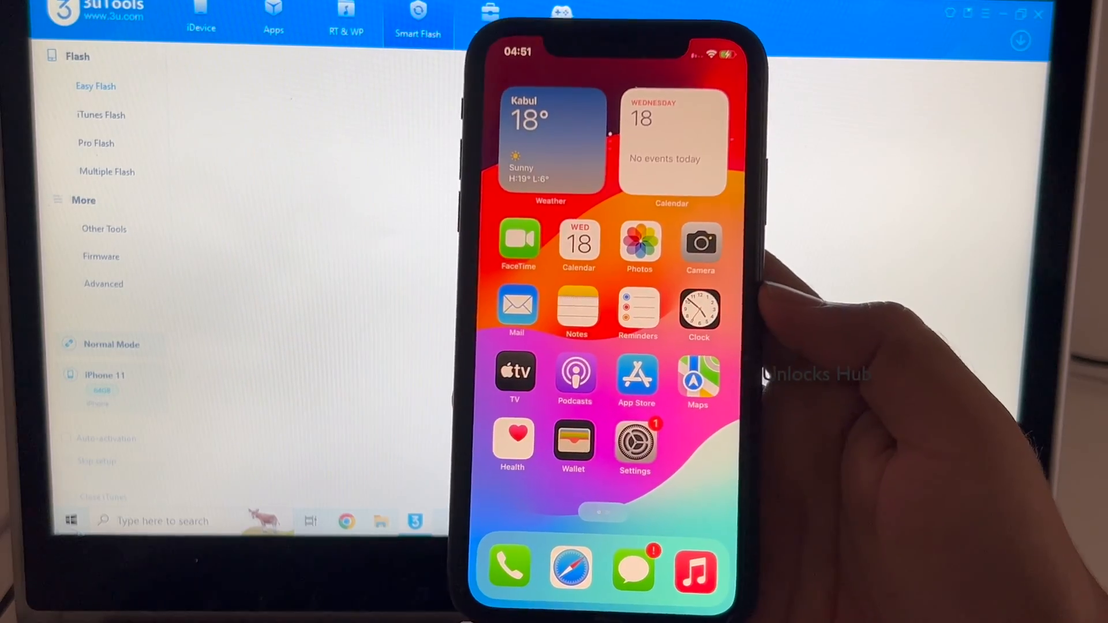
{"action": "left_click", "coordinate": [633, 442]}
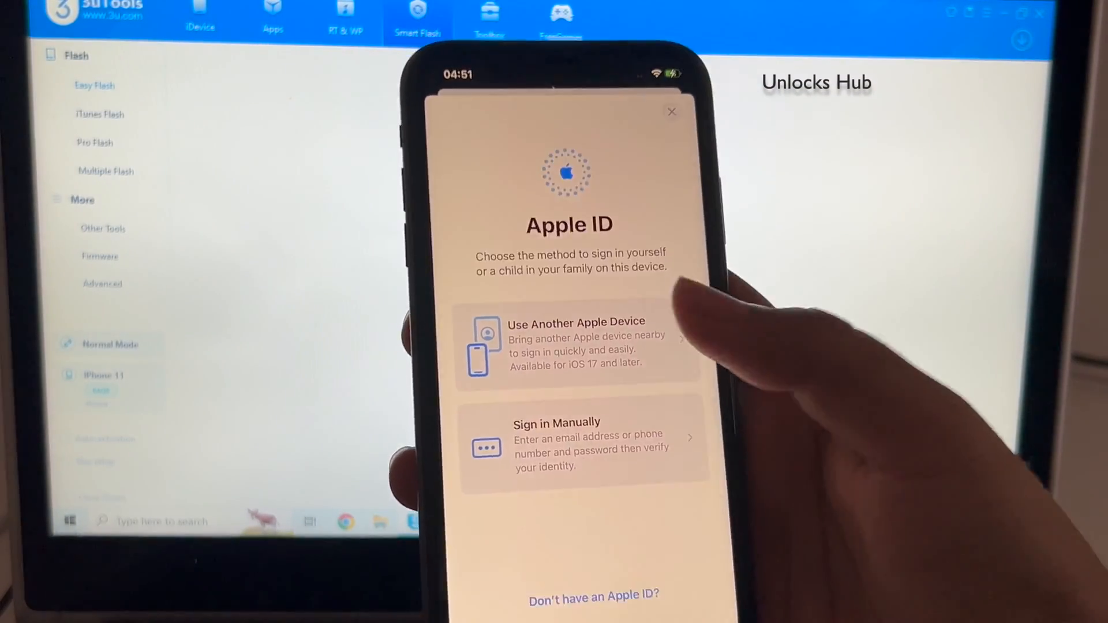
{"action": "left_click", "coordinate": [579, 443]}
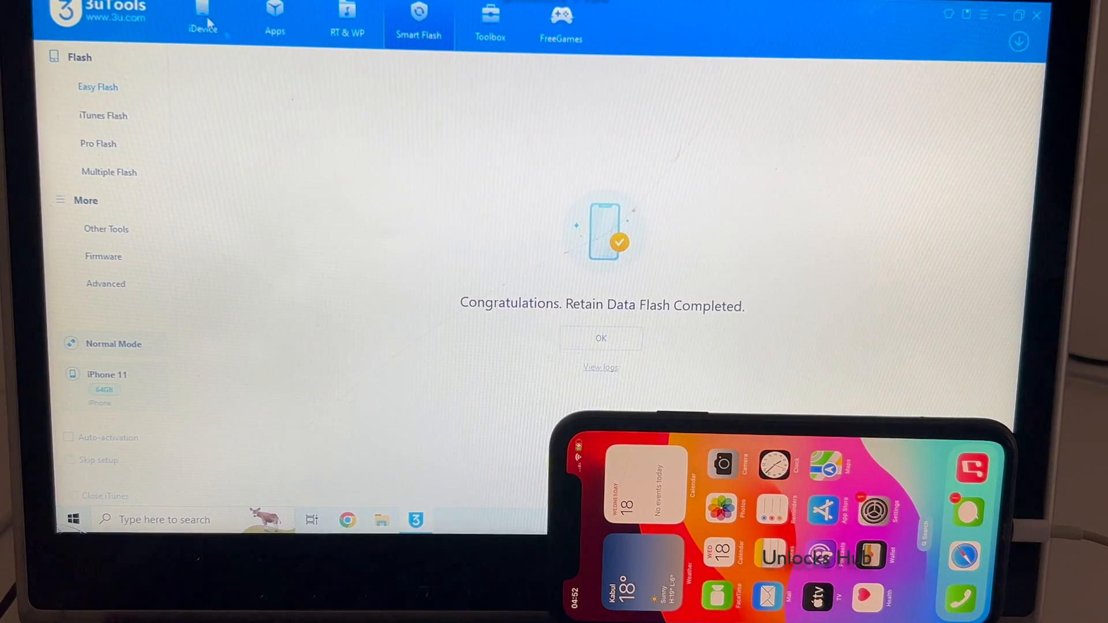
{"action": "left_click", "coordinate": [601, 338]}
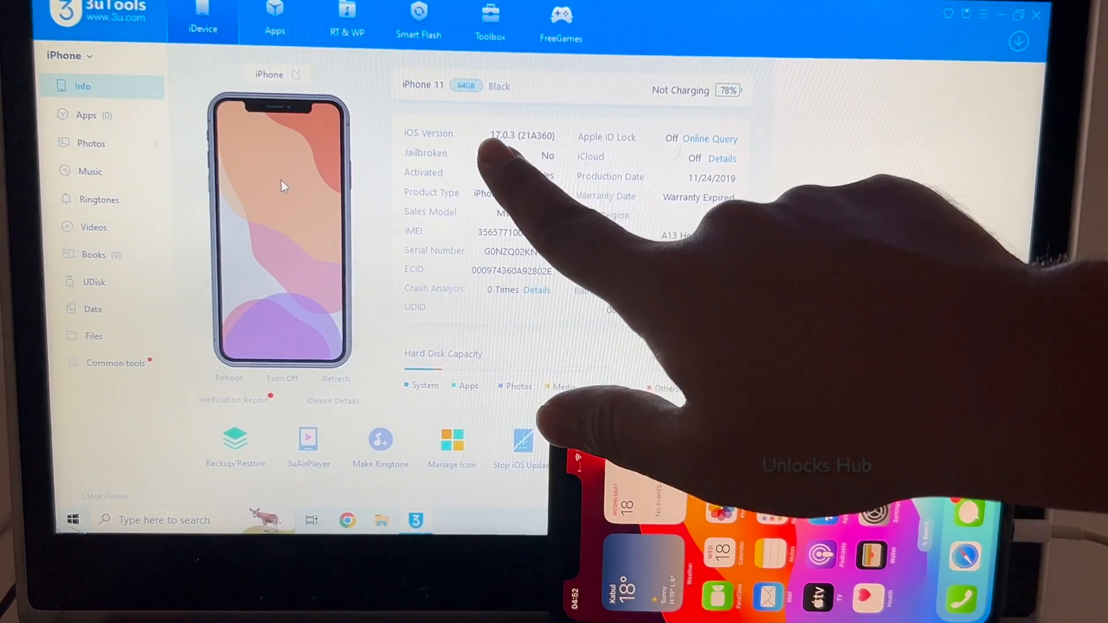